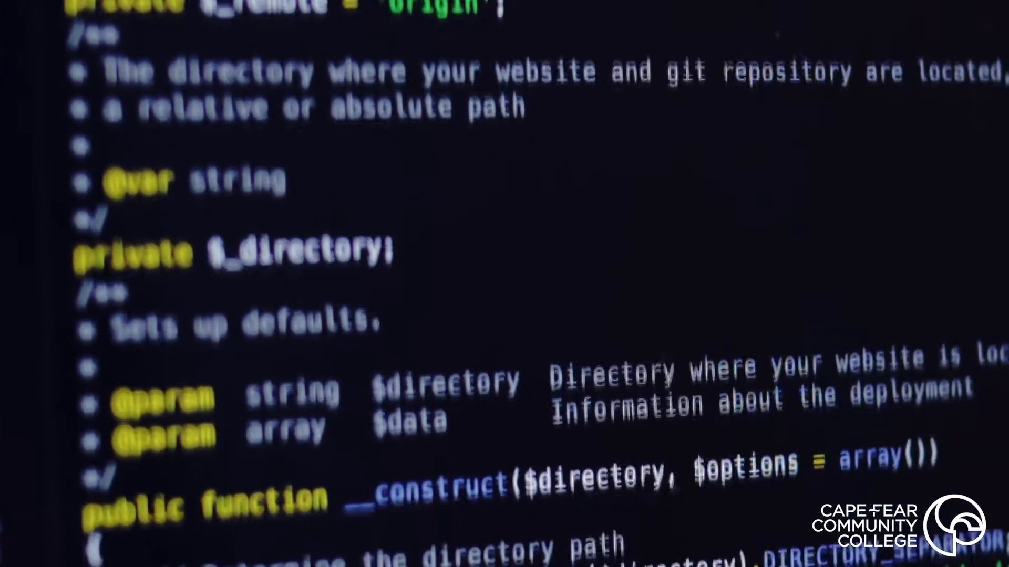
scroll("down", 3)
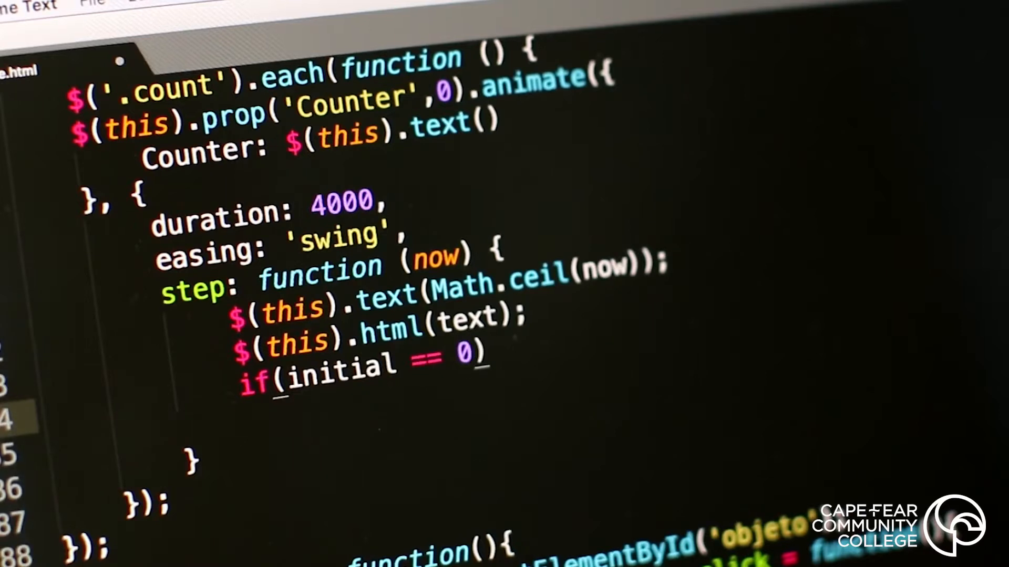
type("{}")
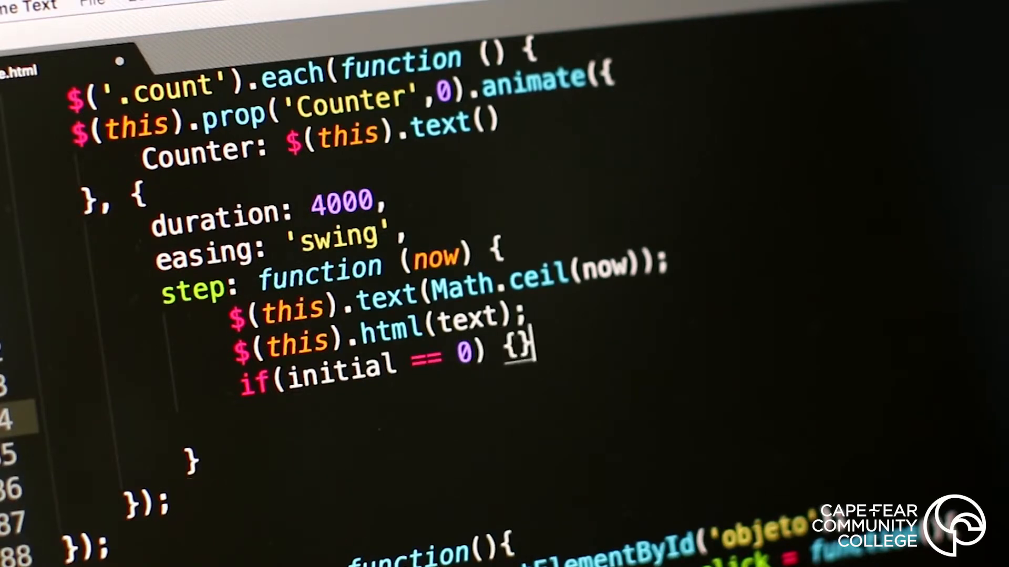